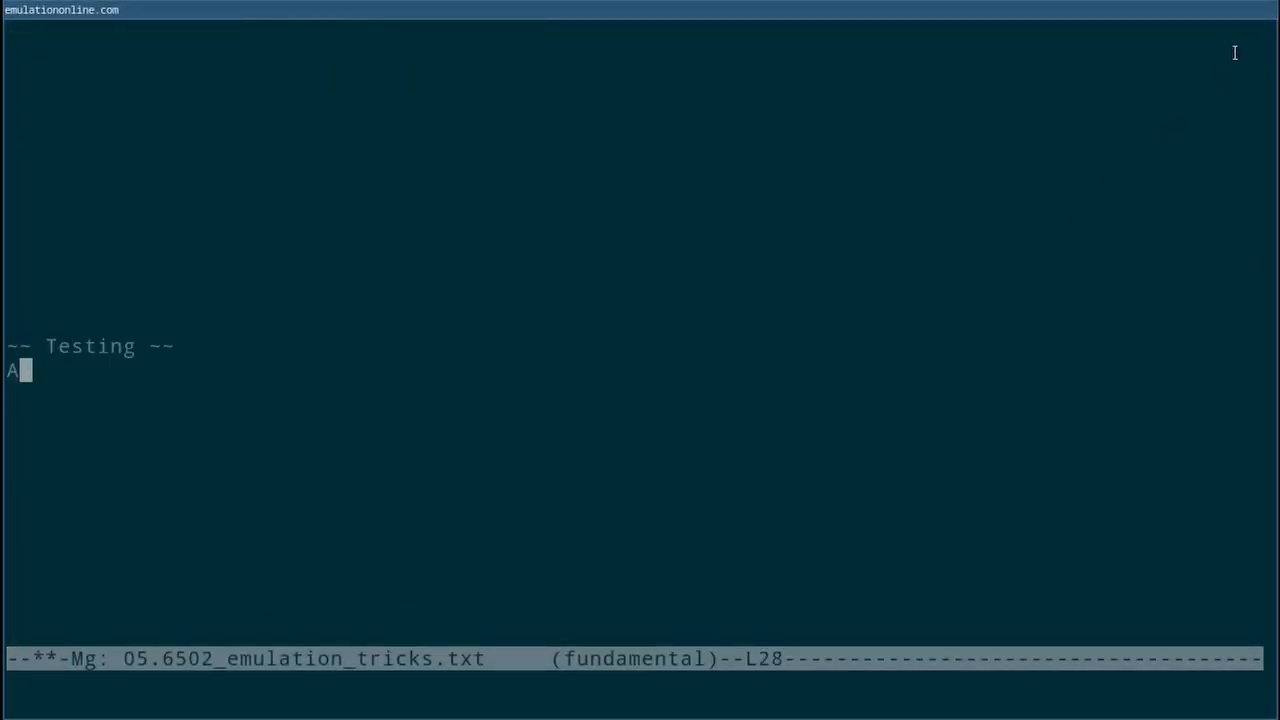
Under Testing, add Approach 1 (a test per instruction) and Approach 2 (emulator-run test programs)
type("pproach 1: Write a test for each cpu instruction")
type("Appraoch 2:")
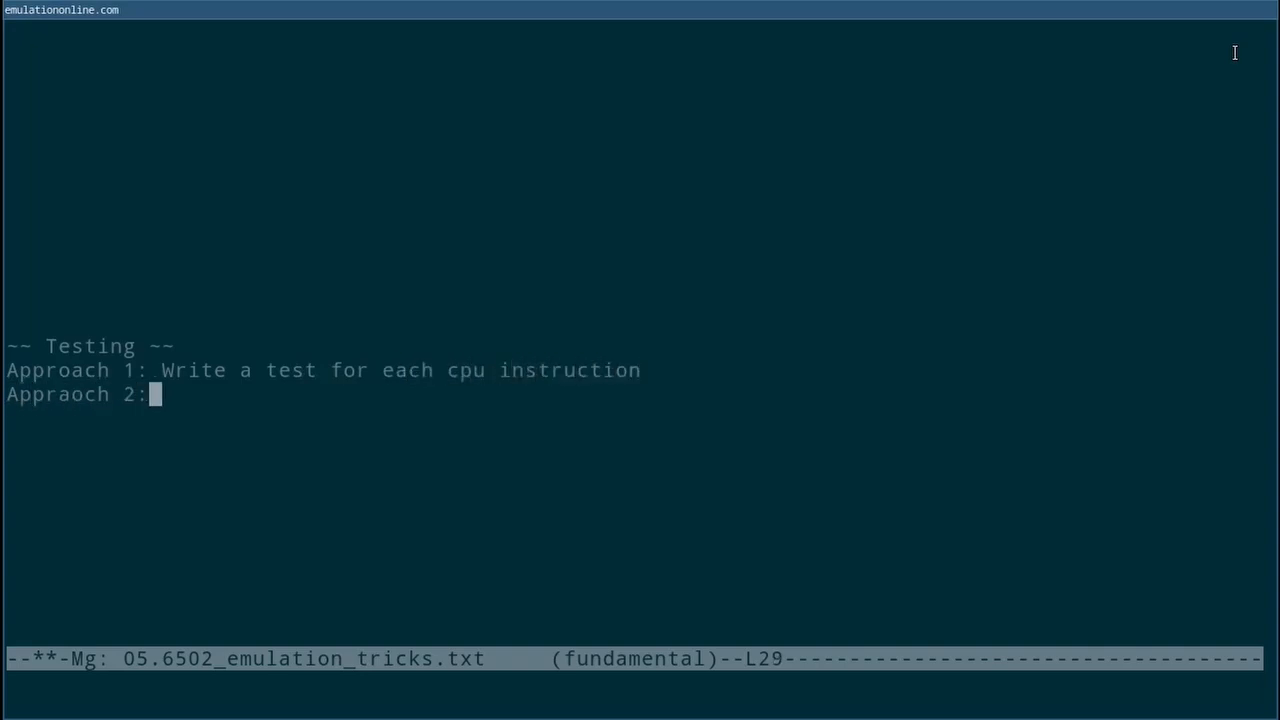
type("Write test programs, run them in the emulator, check")
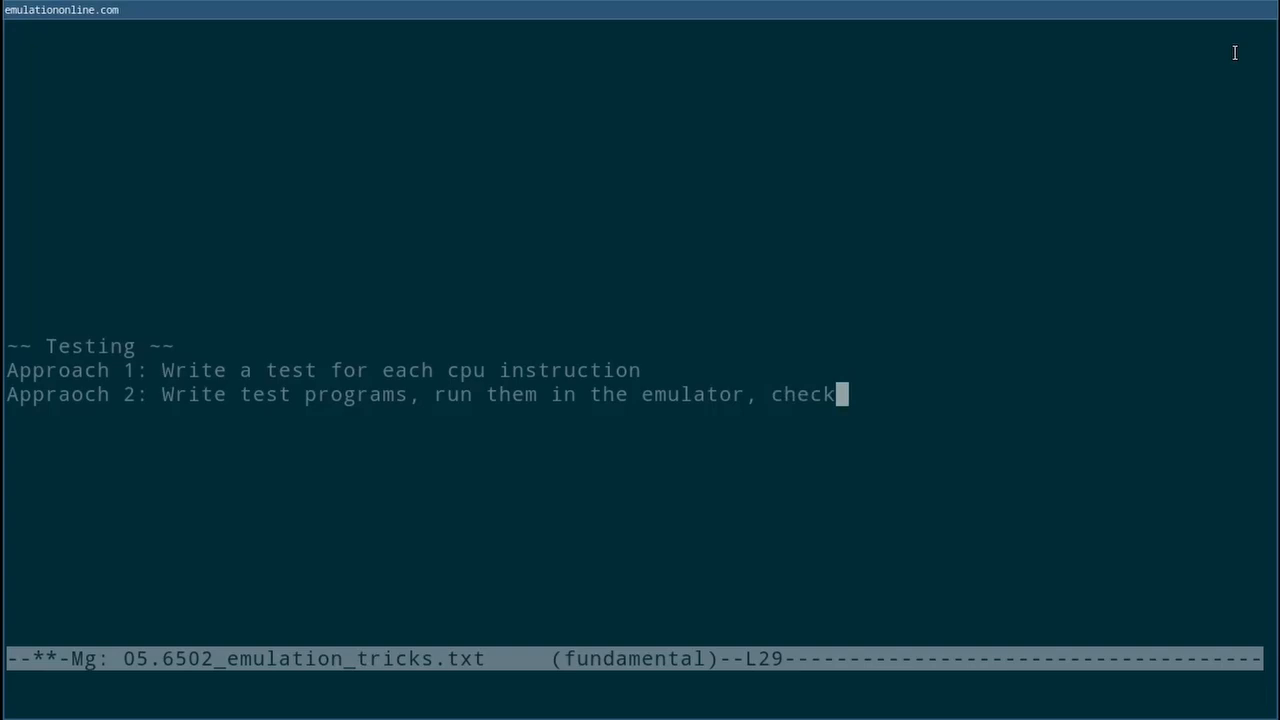
type("behavior.")
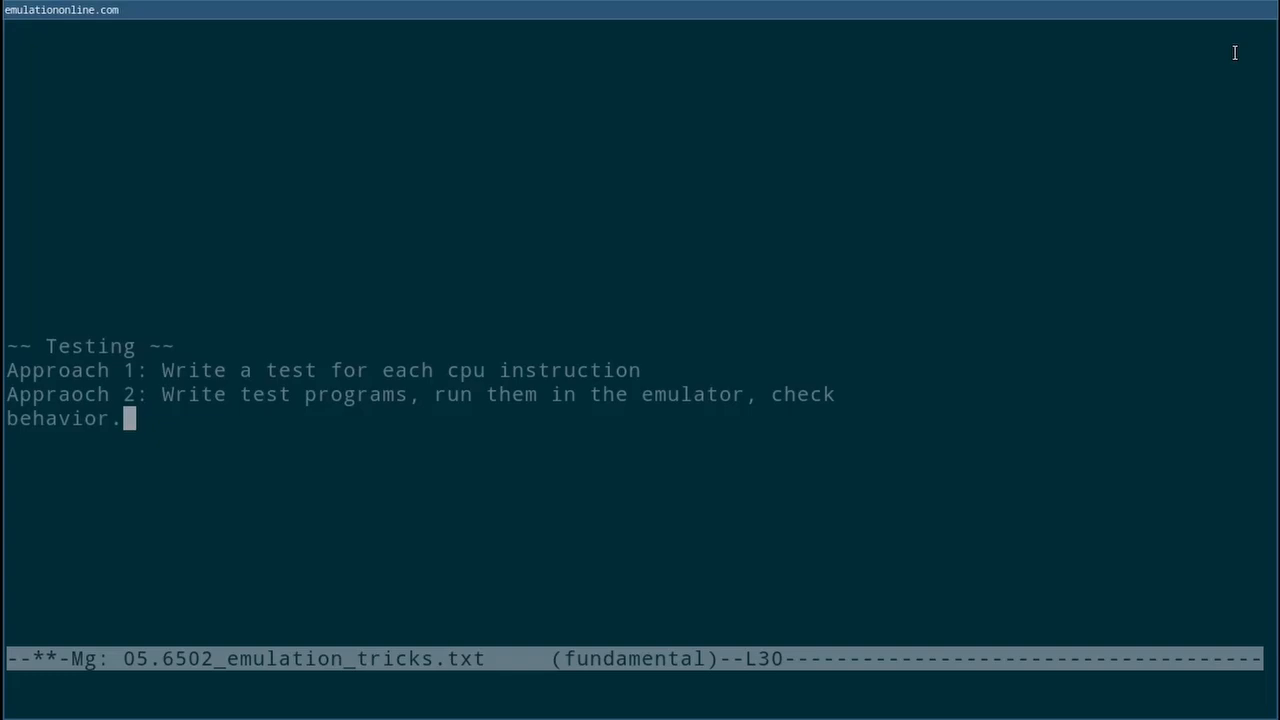
Under Nestest.NES, describe it as a very comprehensive 6502 test suite
scroll("down", 3)
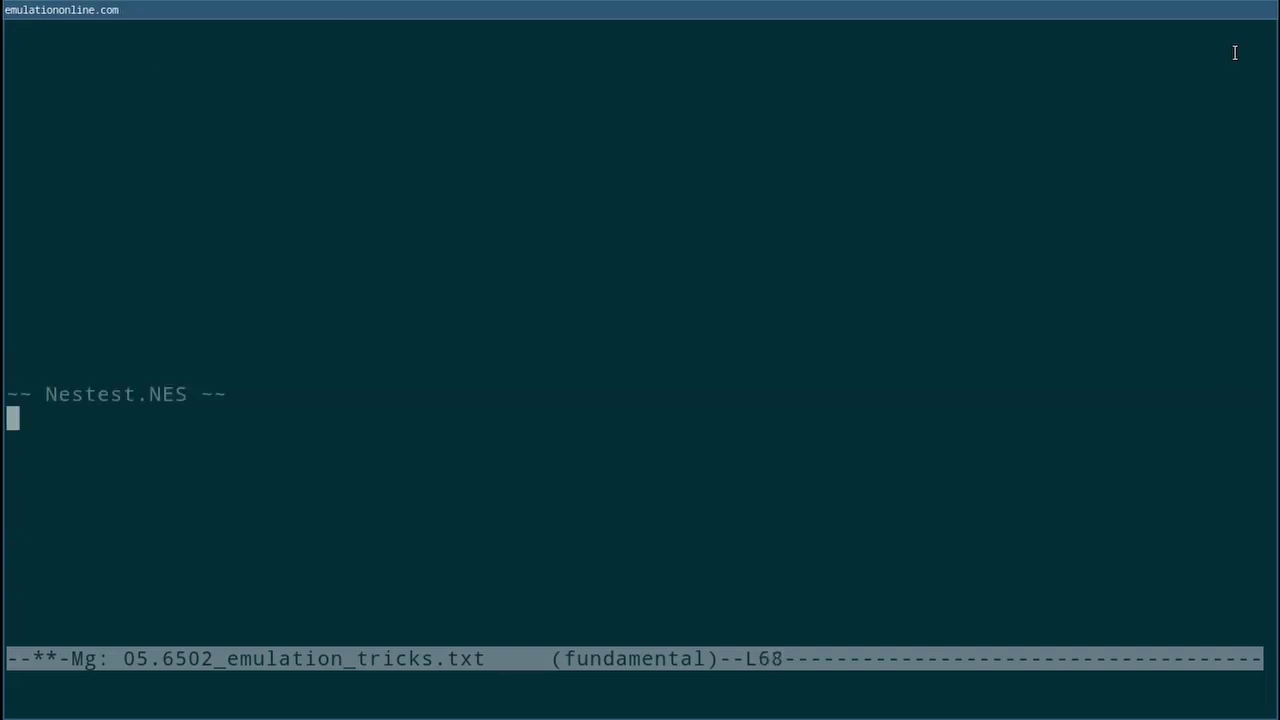
type("Very comprehensive")
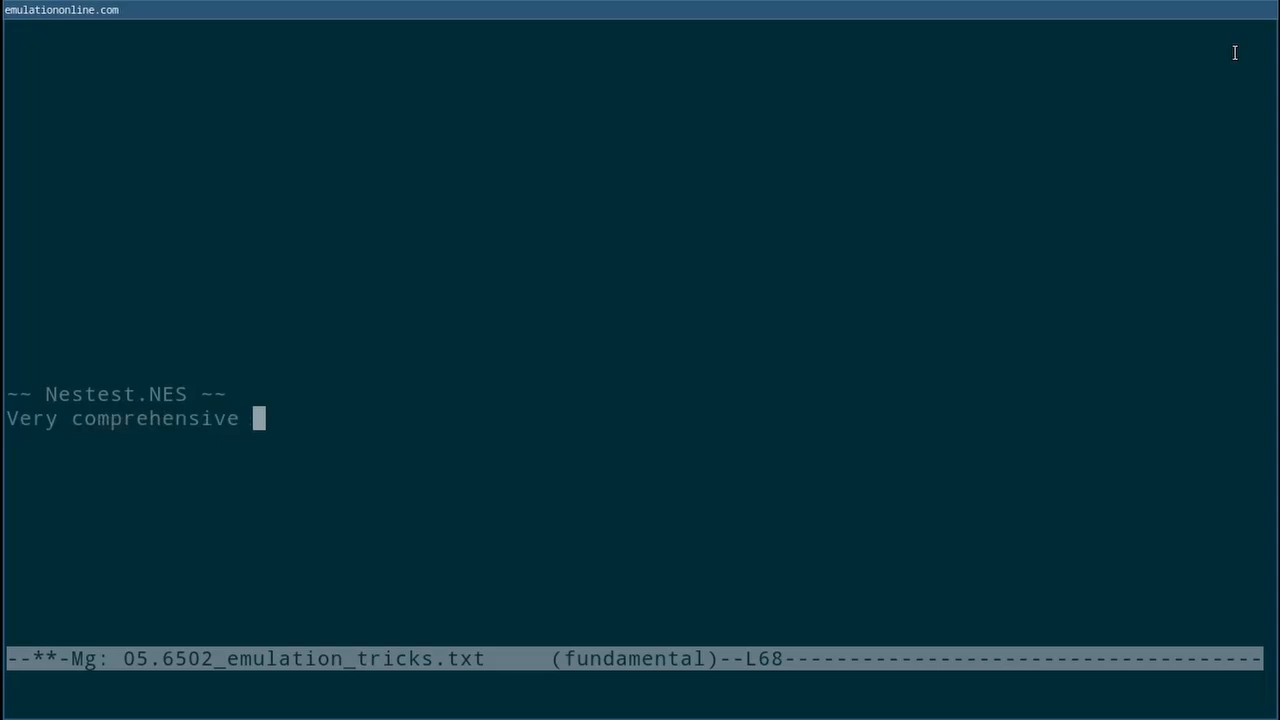
type("6502 test suite.")
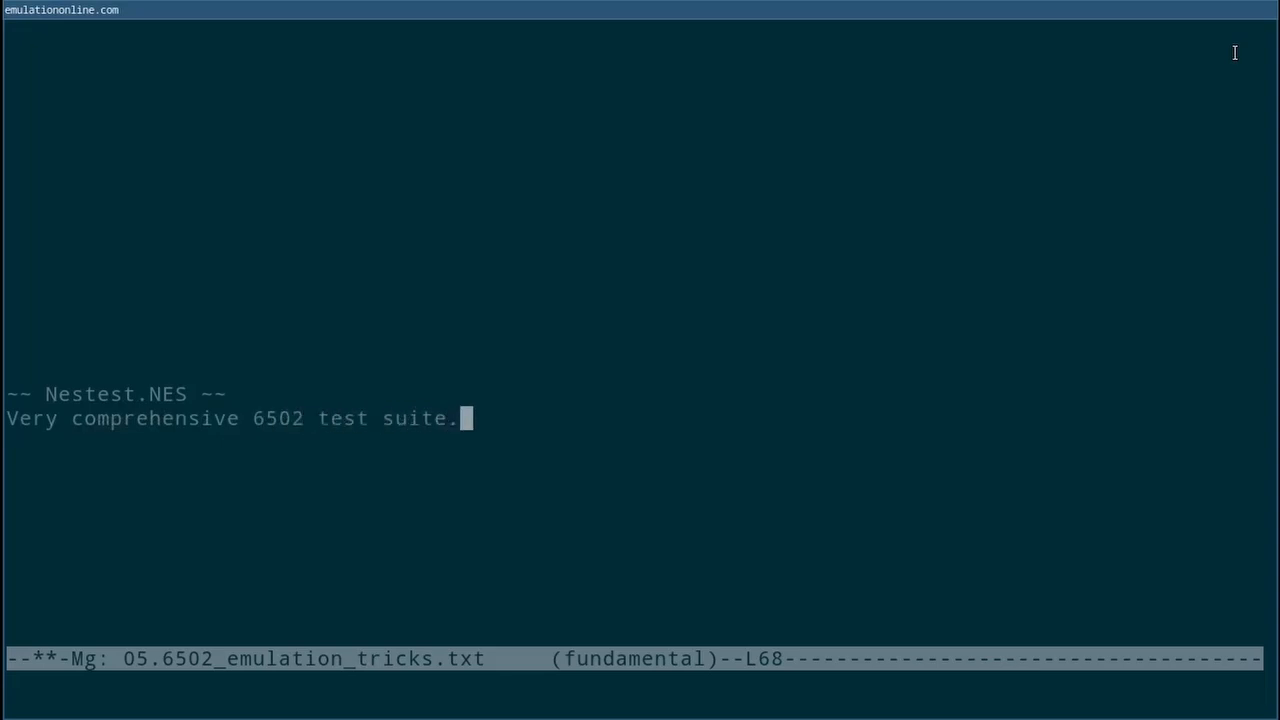
key("Return")
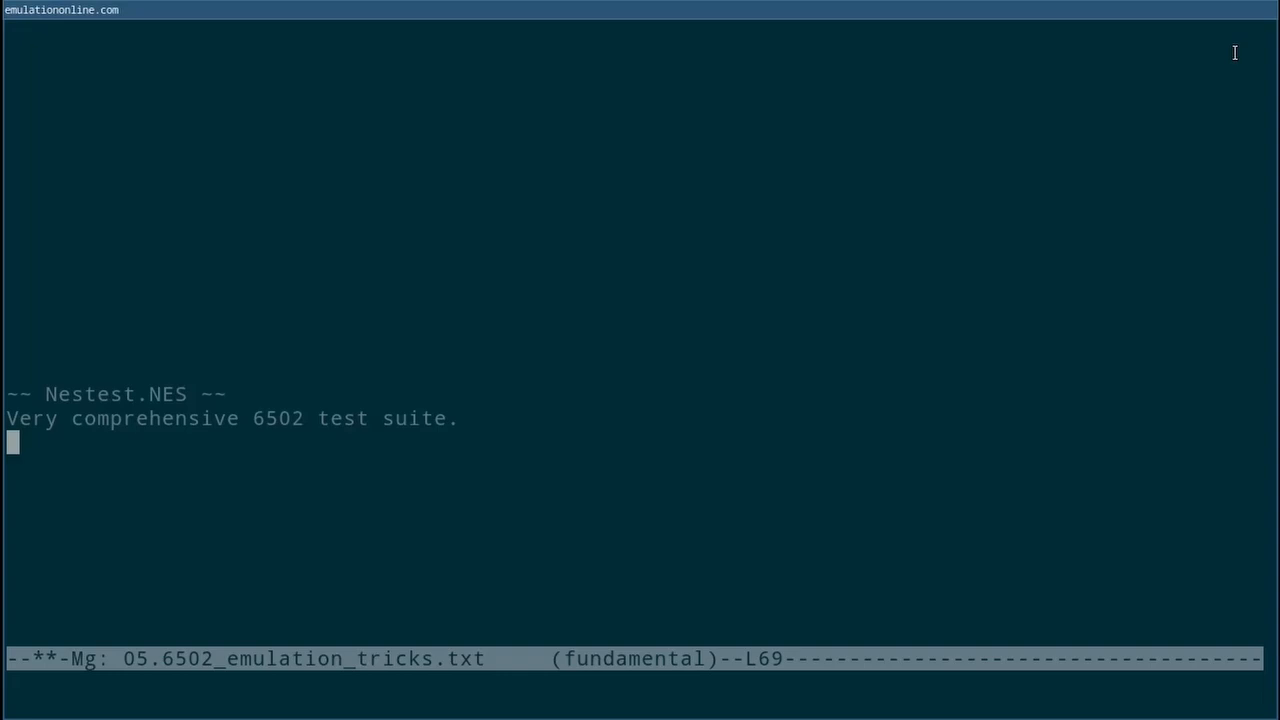
Note that failing test numbers are reported into memory but remain rather coarse
type("Reports errors into me")
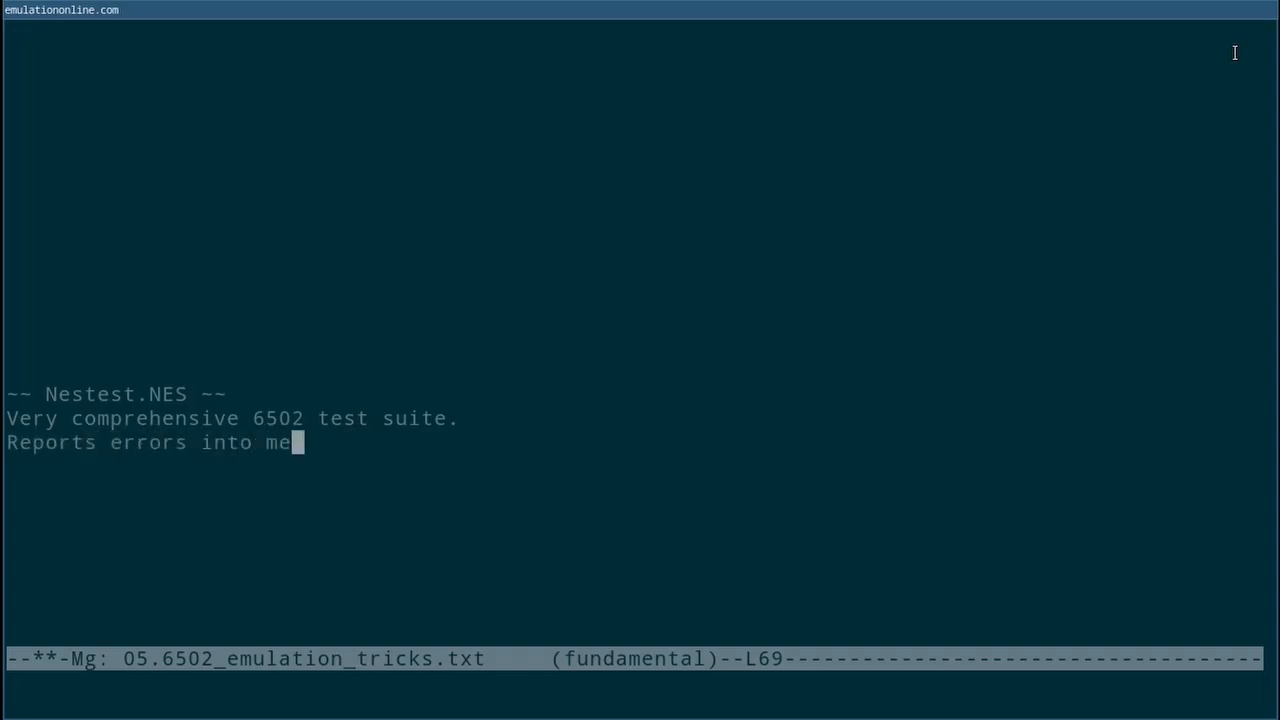
type("mory. Memory holds # of failing test")
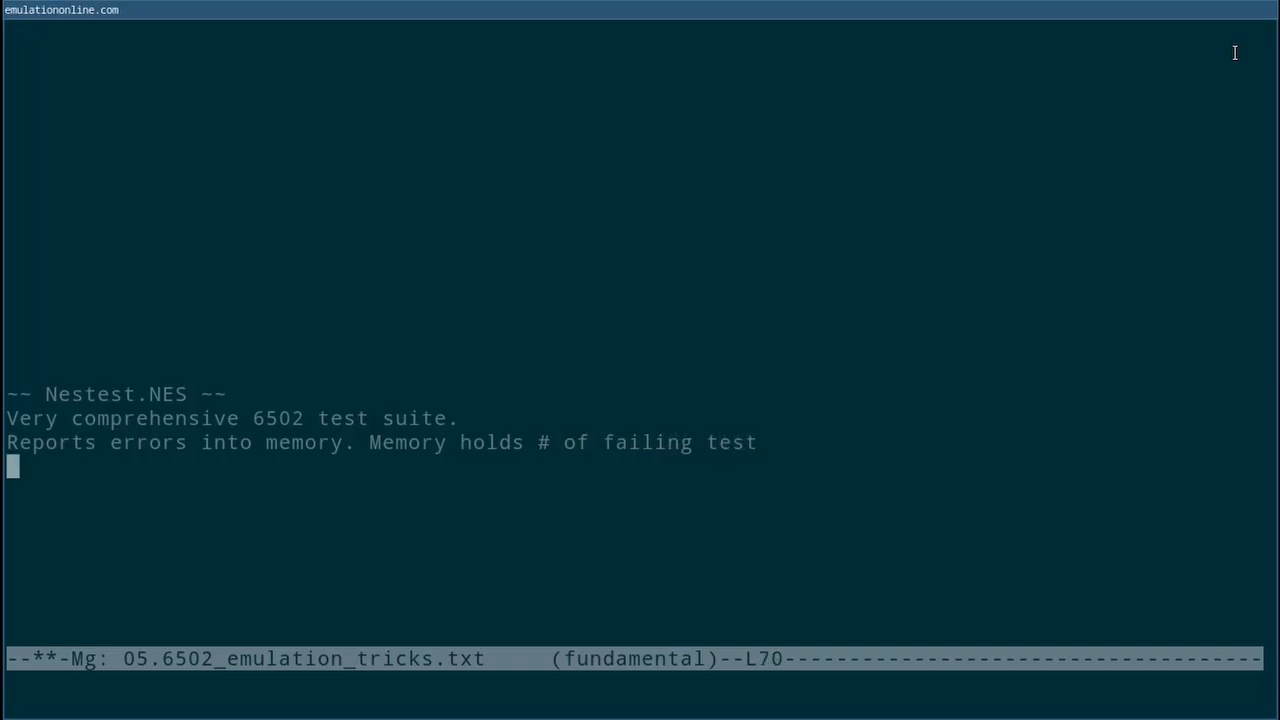
type("T")
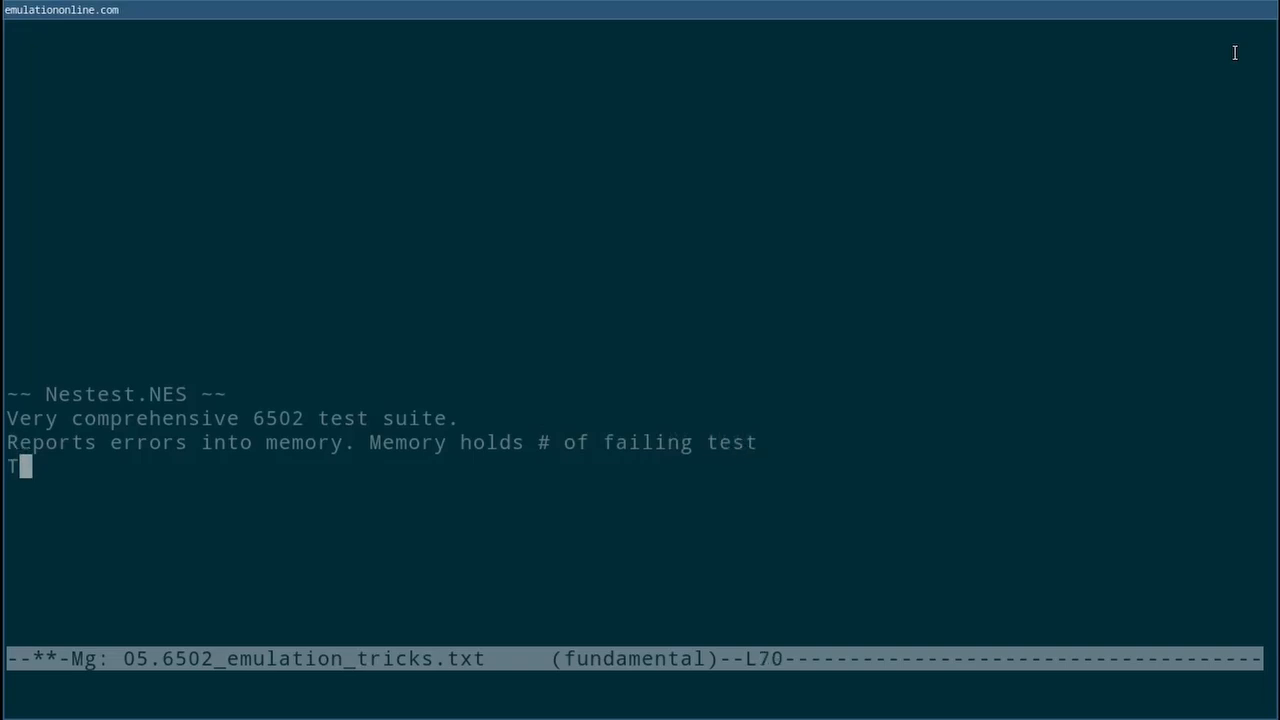
type("est number is still rather coarse, can we do b")
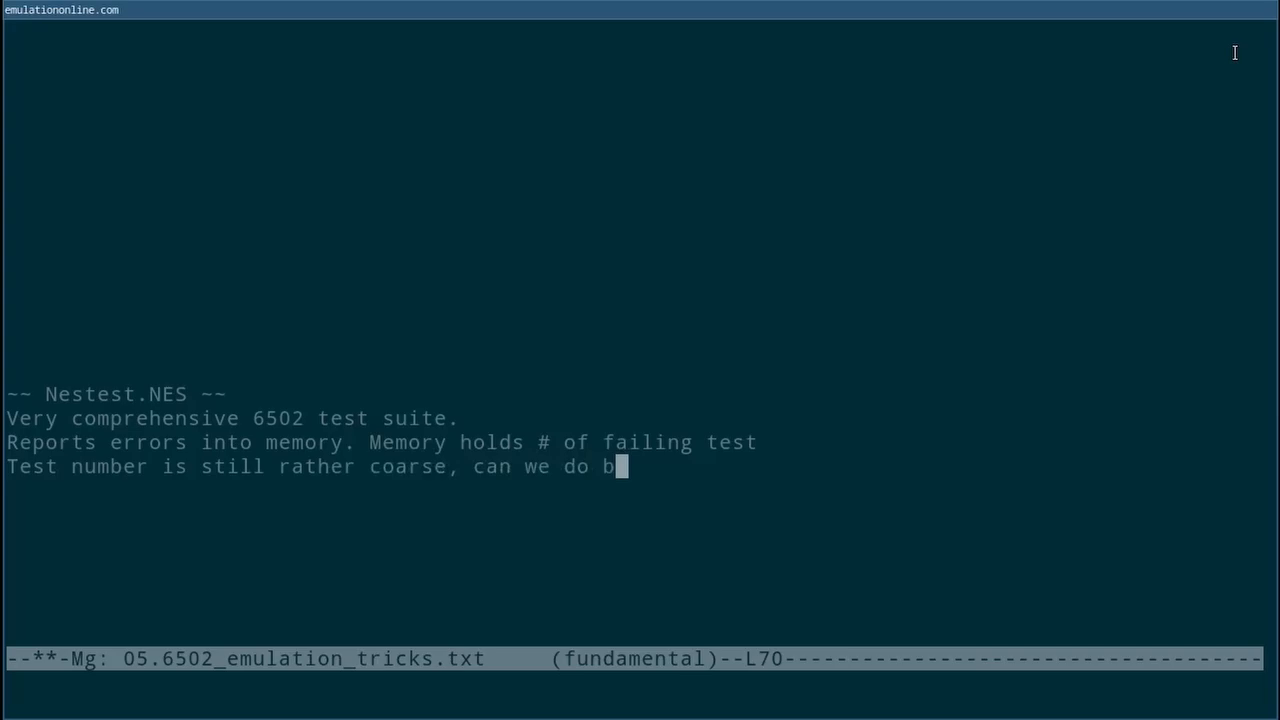
type("etter?")
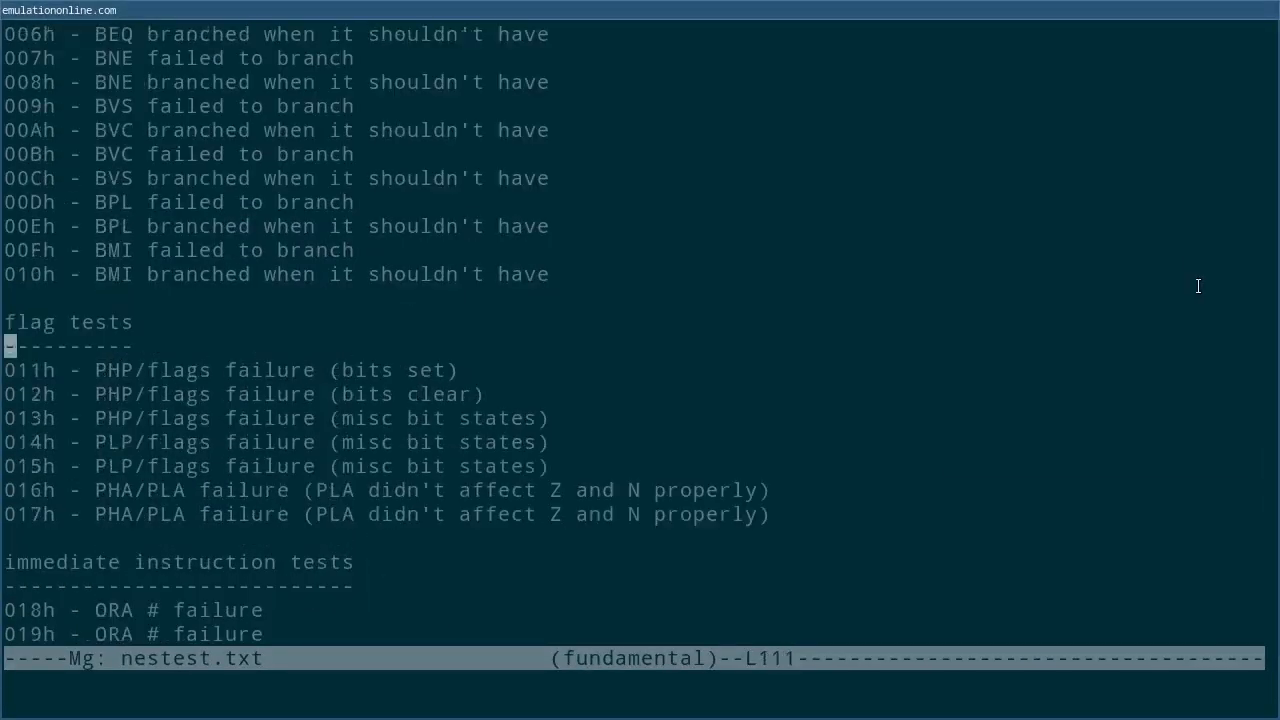
scroll("down", 3)
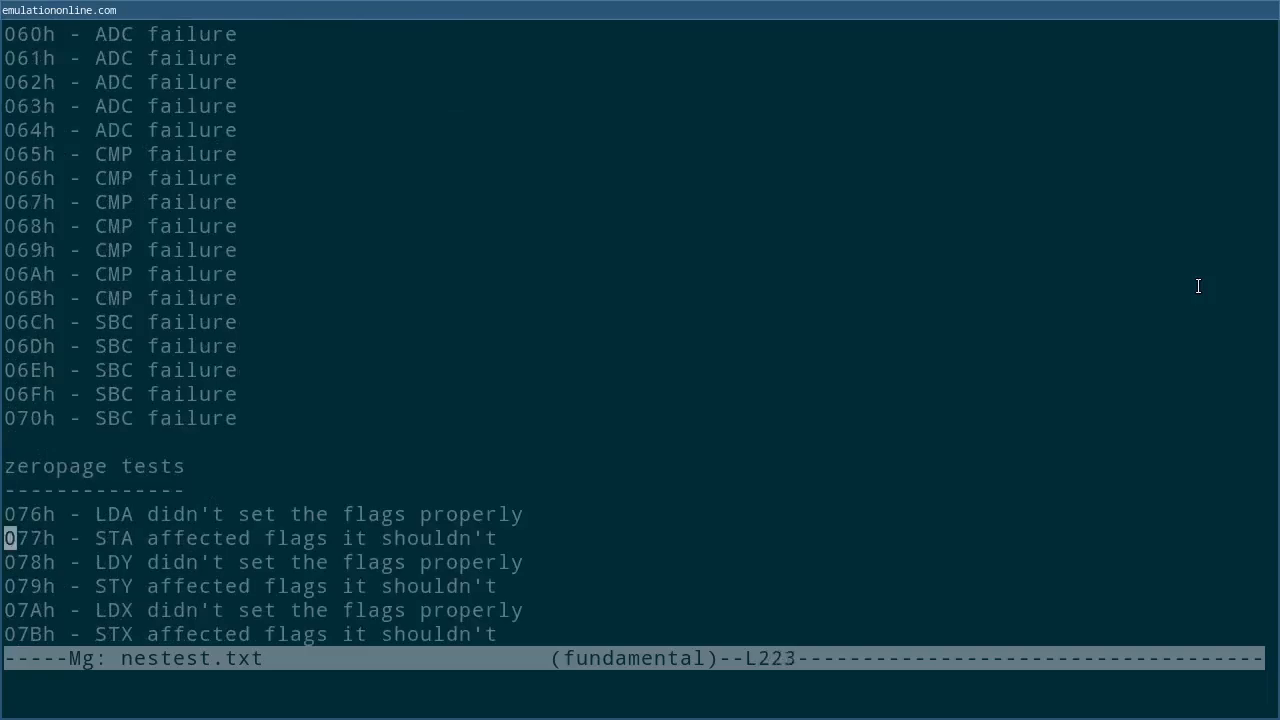
scroll("down", 3)
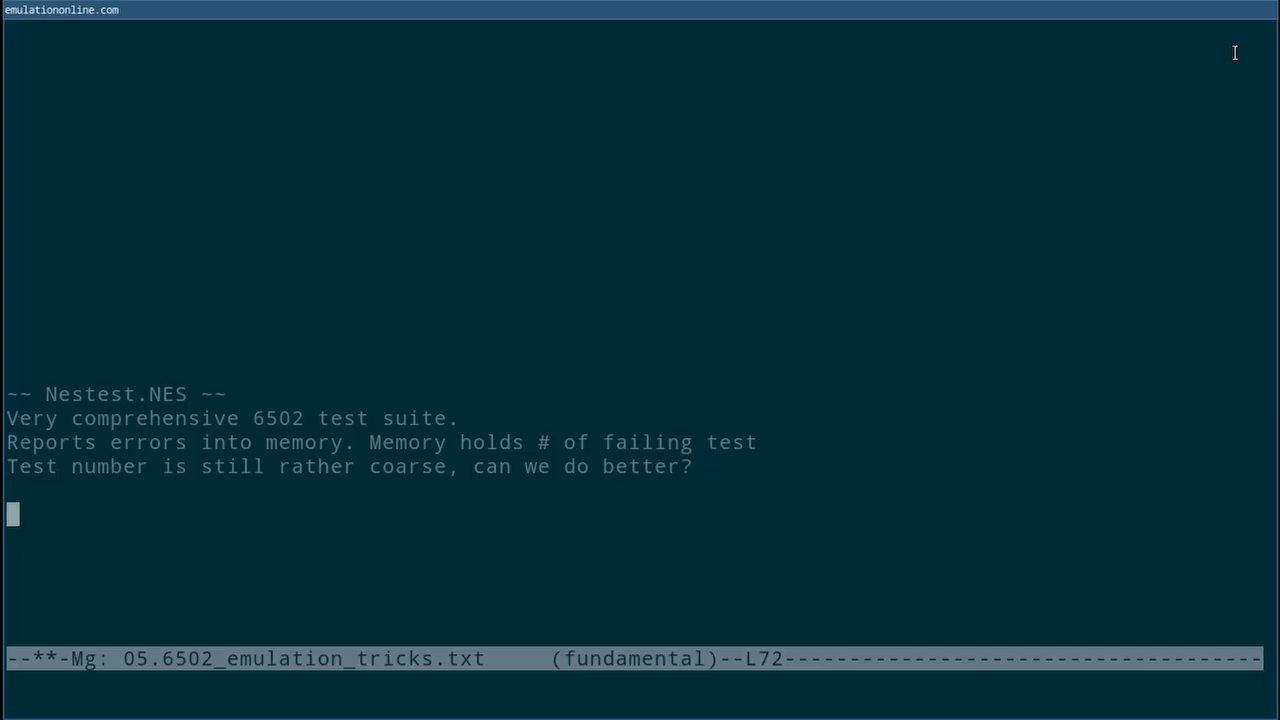
Note Nestest.log gives NesTest plus expected register states, then start the cartridge-file note
type("Nestest.log : N")
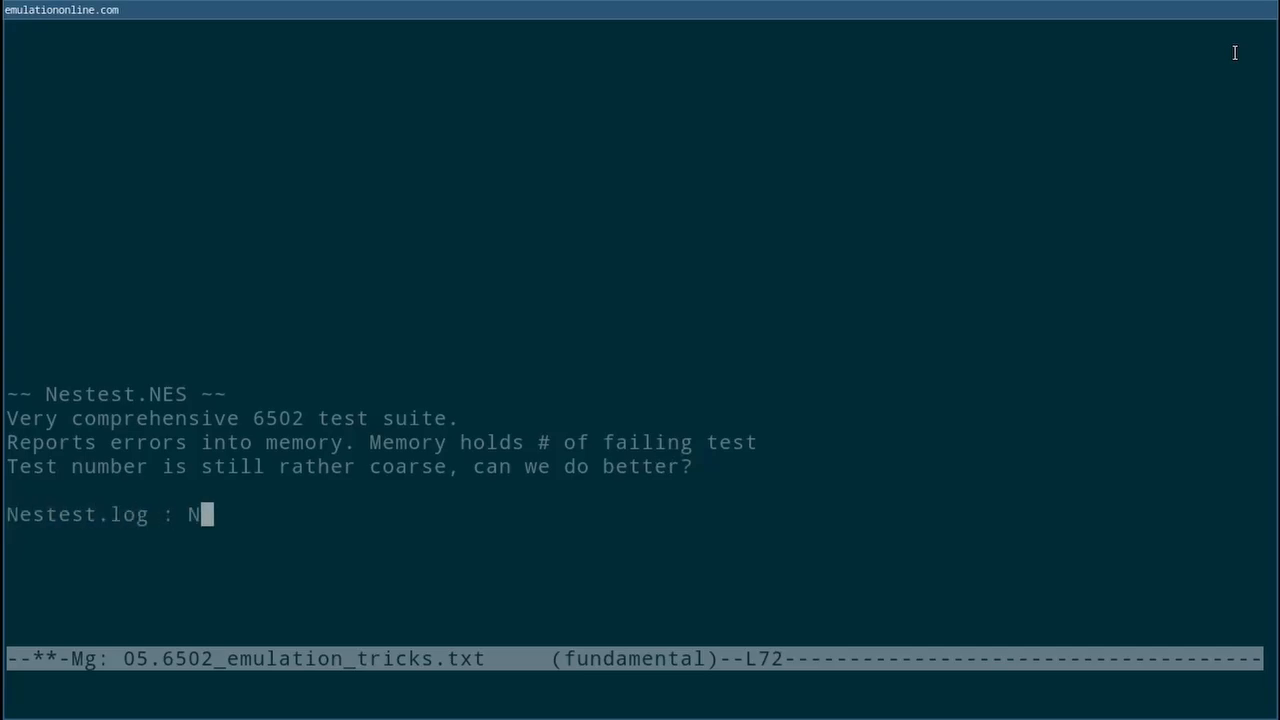
type("esTest + expected register states.")
type("Can check wit")
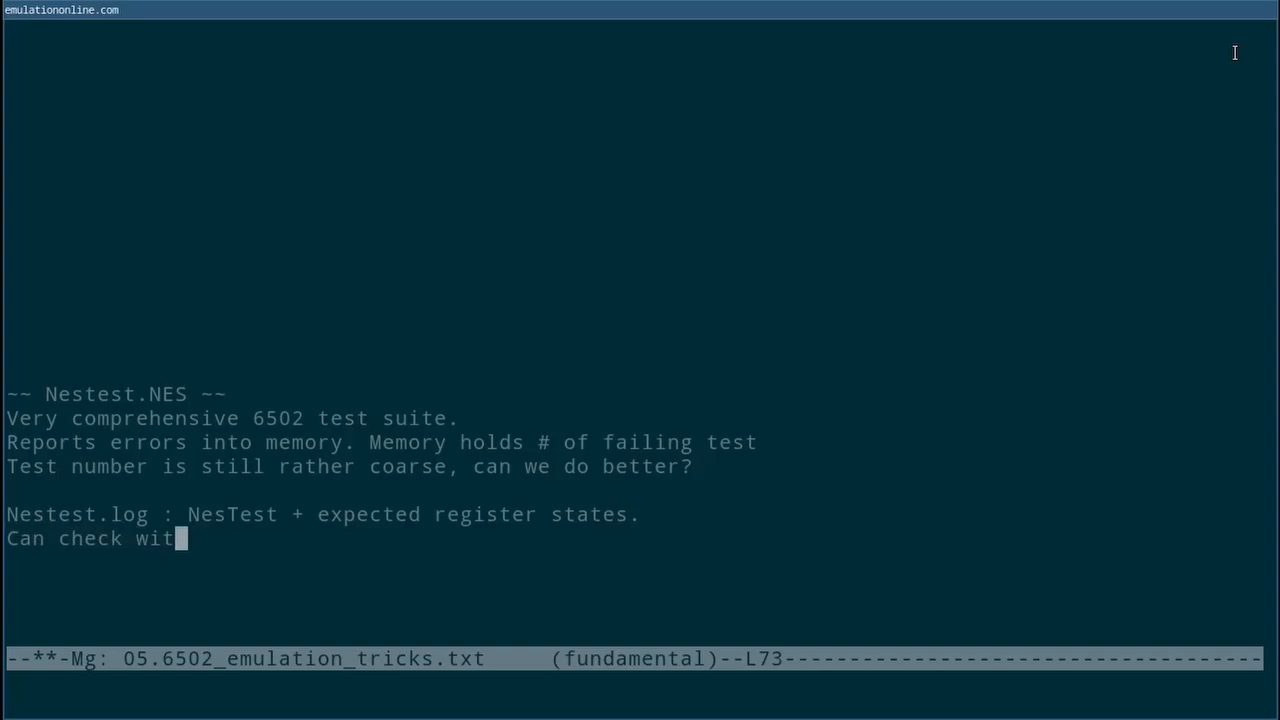
type("h each instruction that expected")
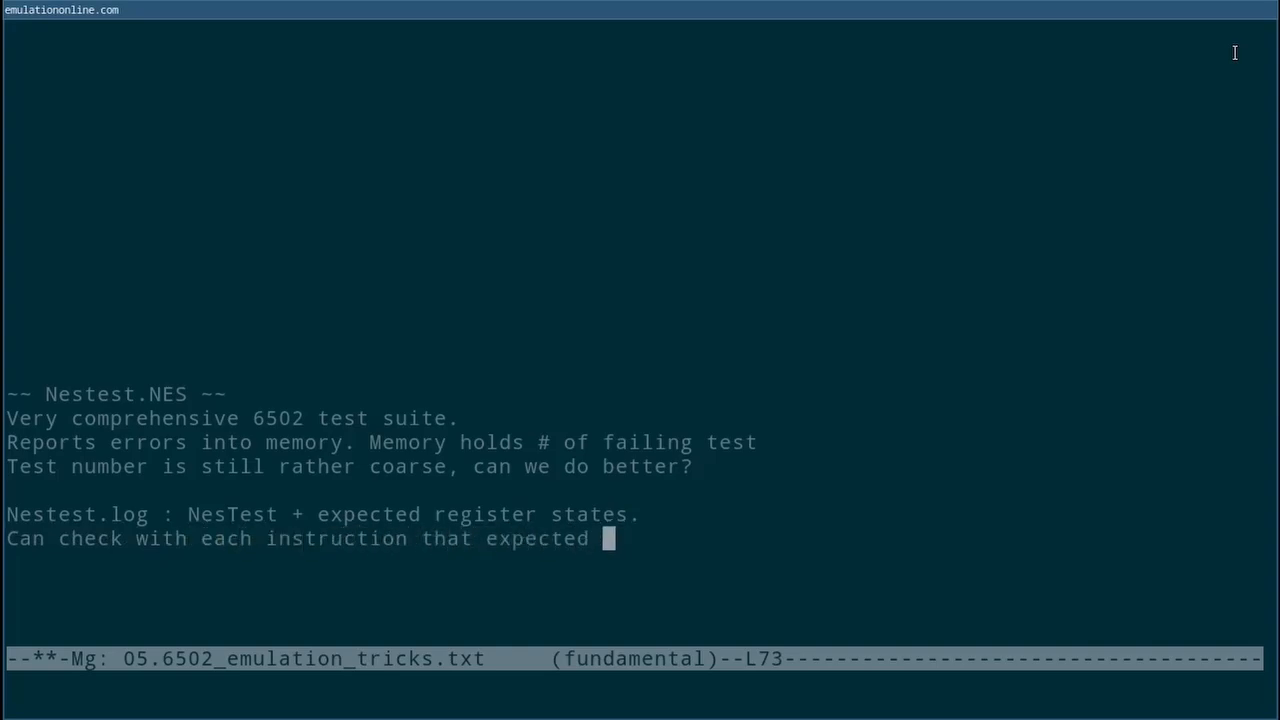
type("state is correct.")
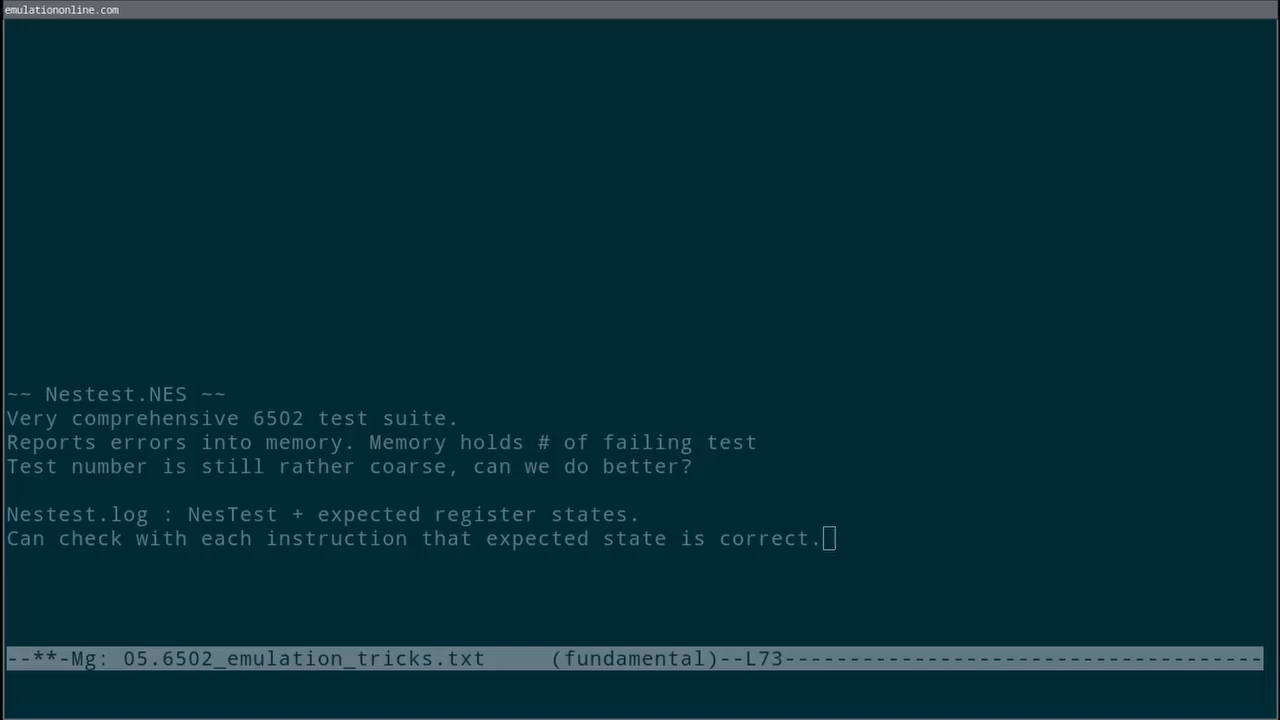
type("Nestest.NES is a cartridge file. Hard to use without parsing header.")
type("I have created a Nestest.bin")
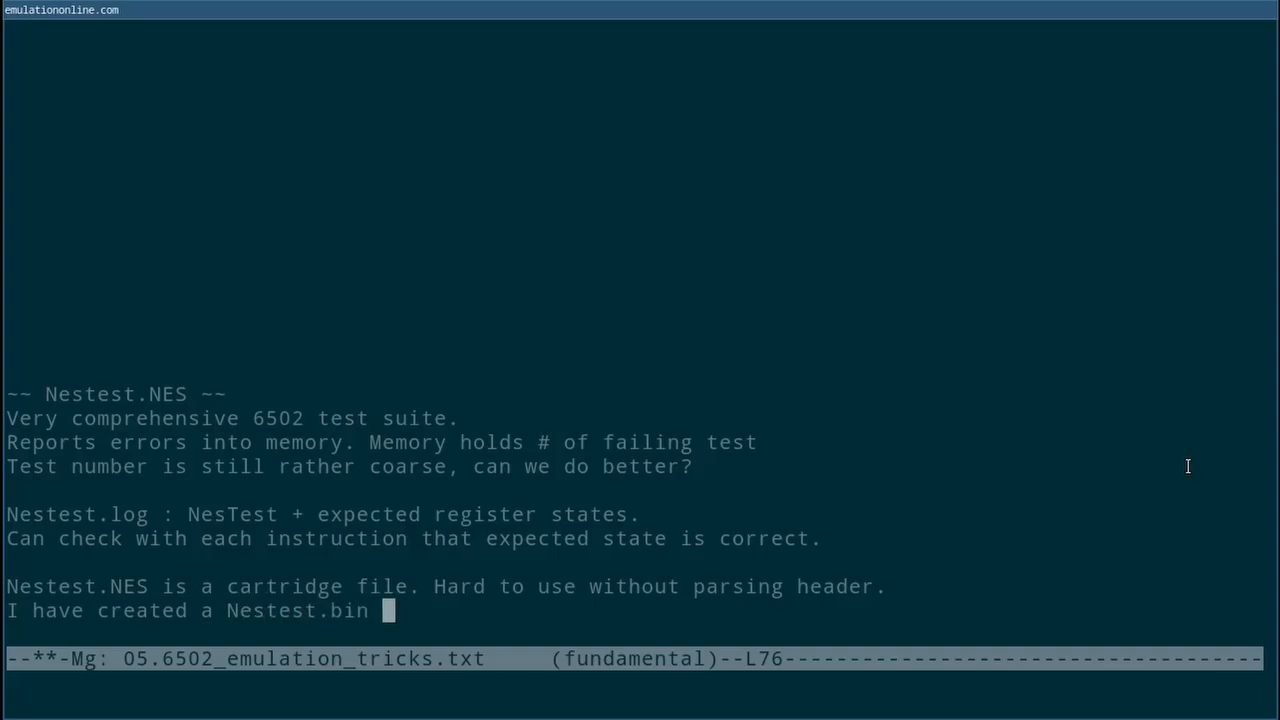
Finish the Nestest.bin note: loadable directly into memory, link in description
type("that can just be loaded into memory. Link in description.")
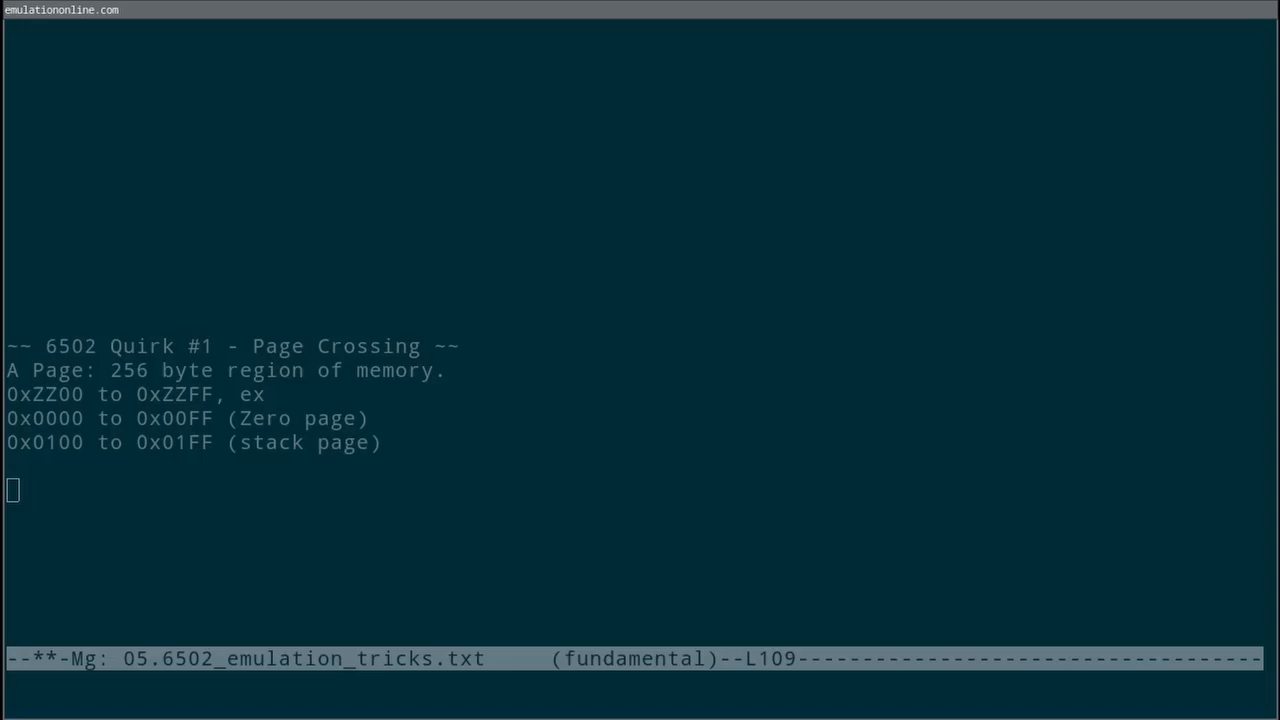
Explain two-byte address values and add the Indirect Indexed mode for pointing into arrays
type("Mon")
type("Some instructions use 2 by")
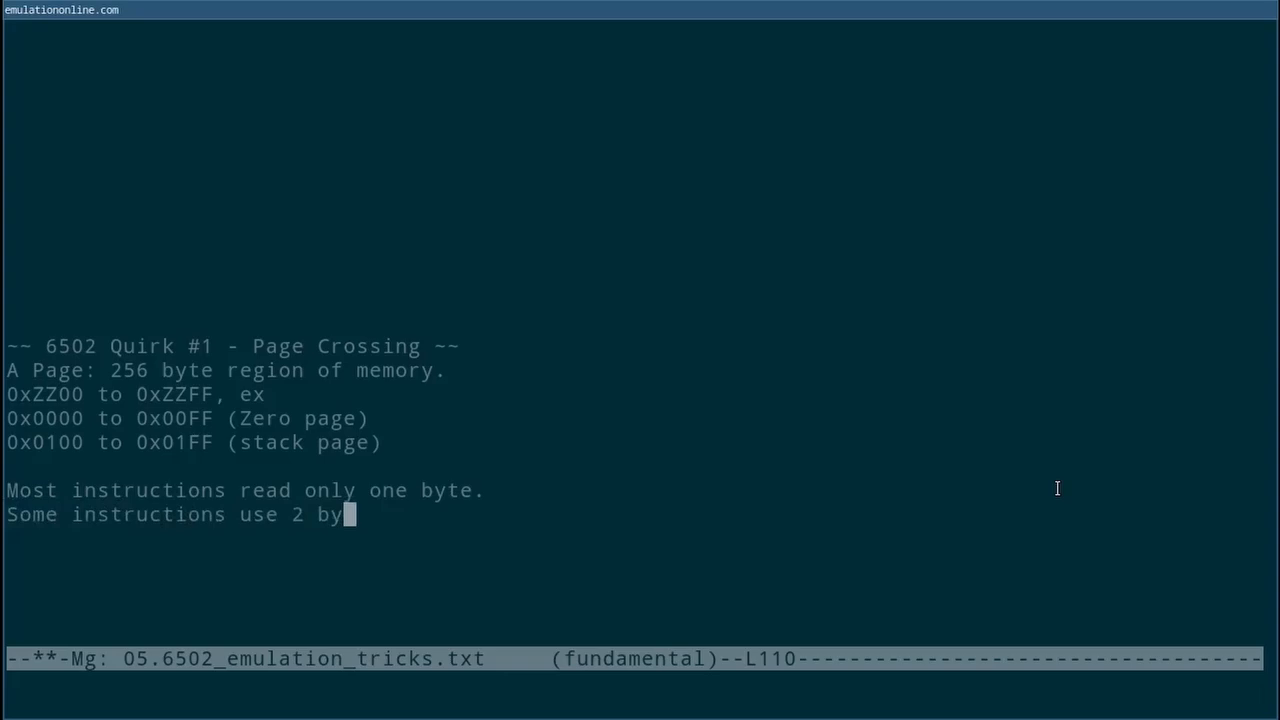
type("te values (addresses) stored in memory.")
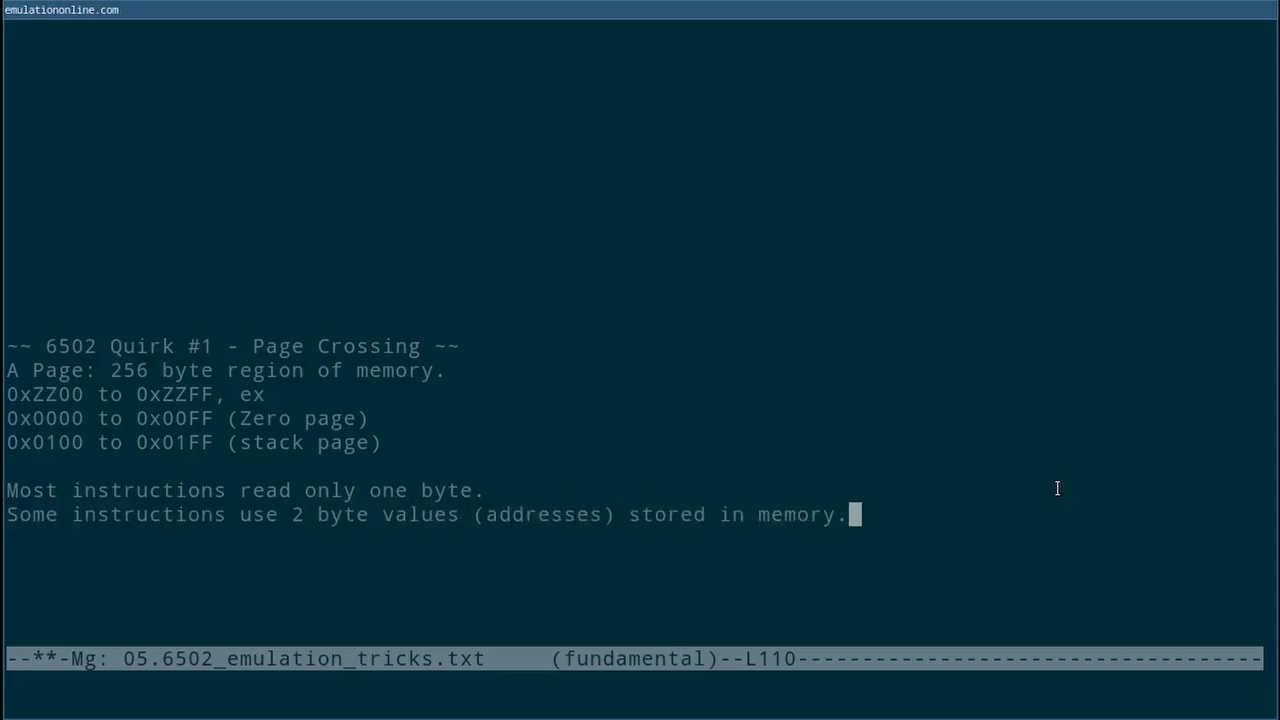
type("Indirect Indexed\" Address Mode")
type("; Used for impleme")
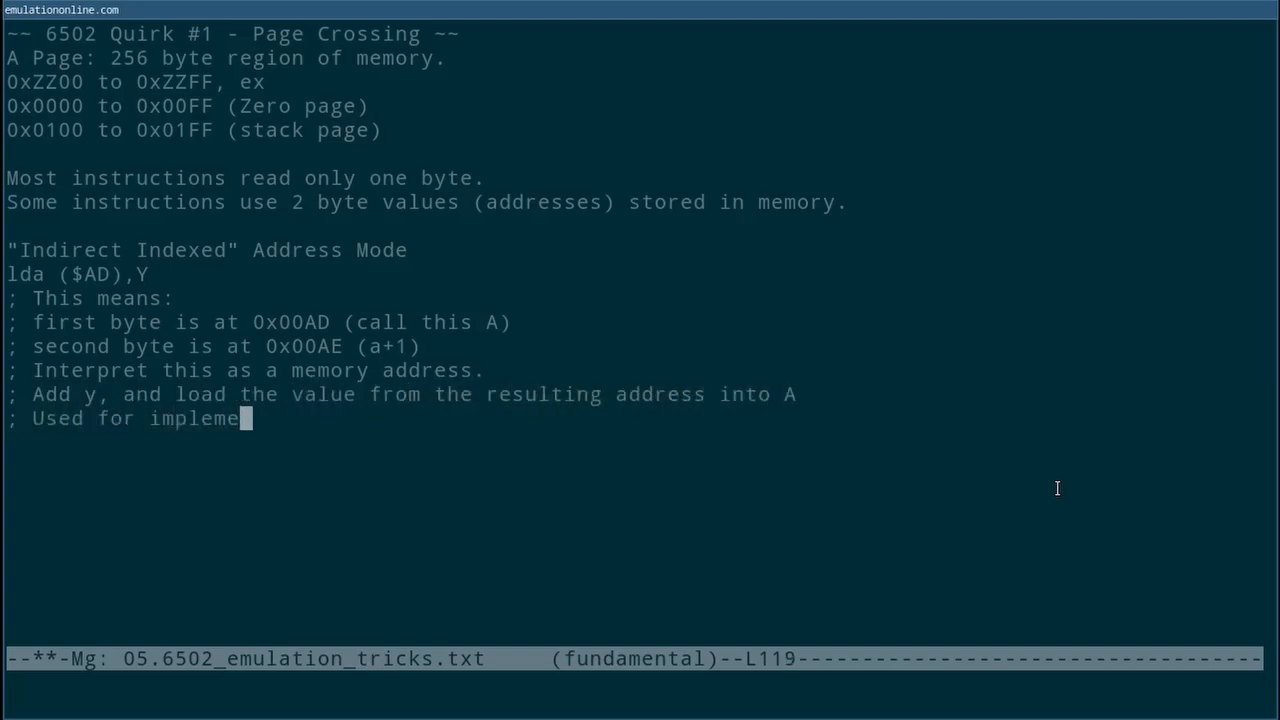
type("nting Arrays")
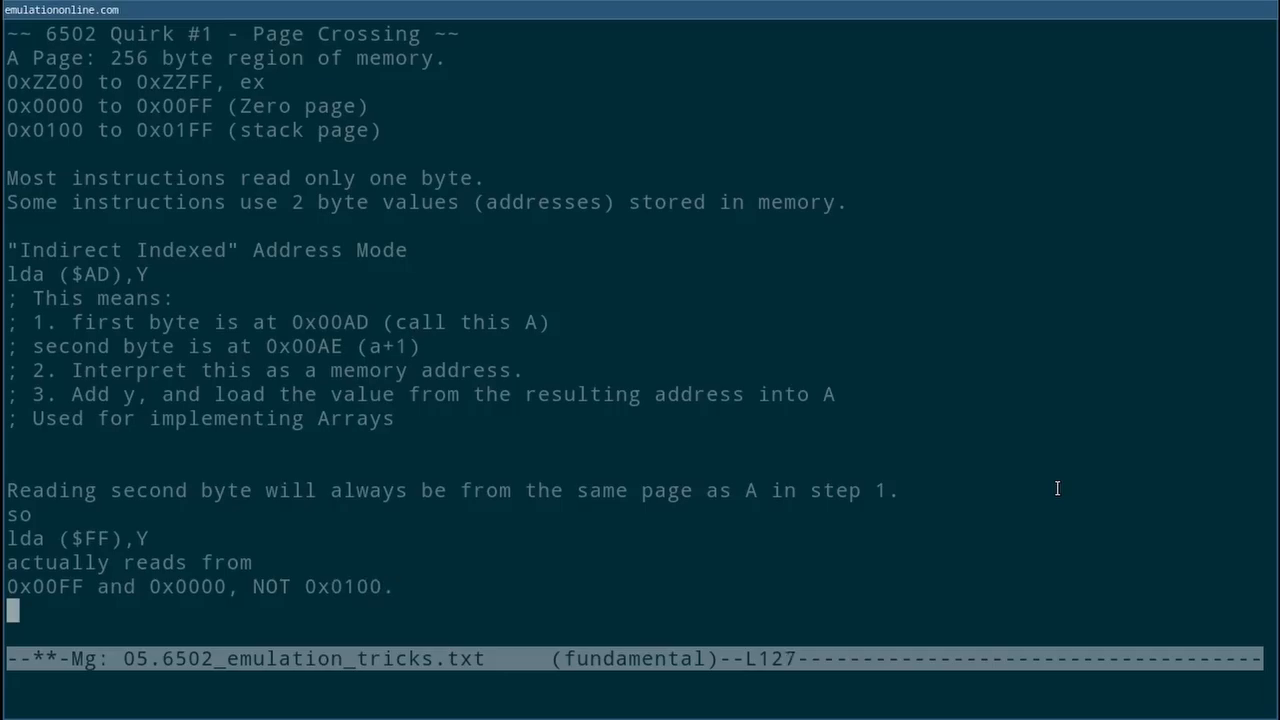
Add the second-byte page caveat warning programmers and emulator developers to watch for it
type("Calculation of the second byte can avoid waiting for the carry, faster.")
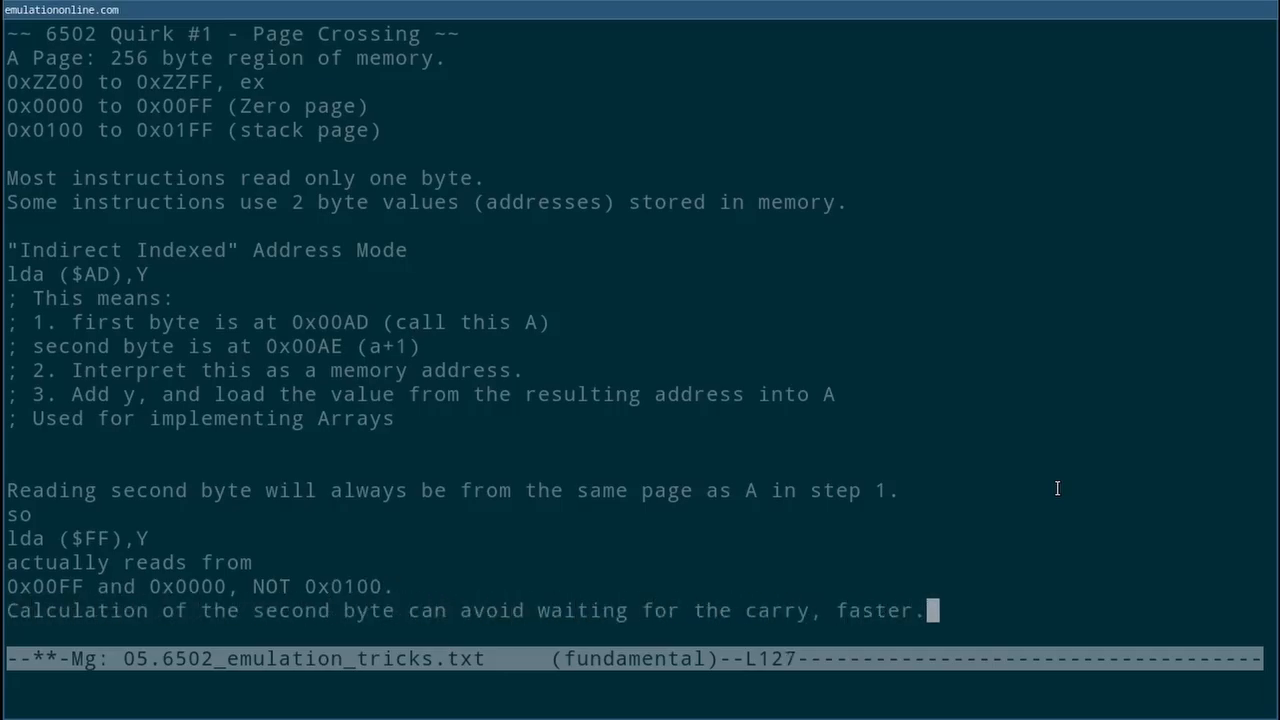
type("But programmers(and em need to watch for this")
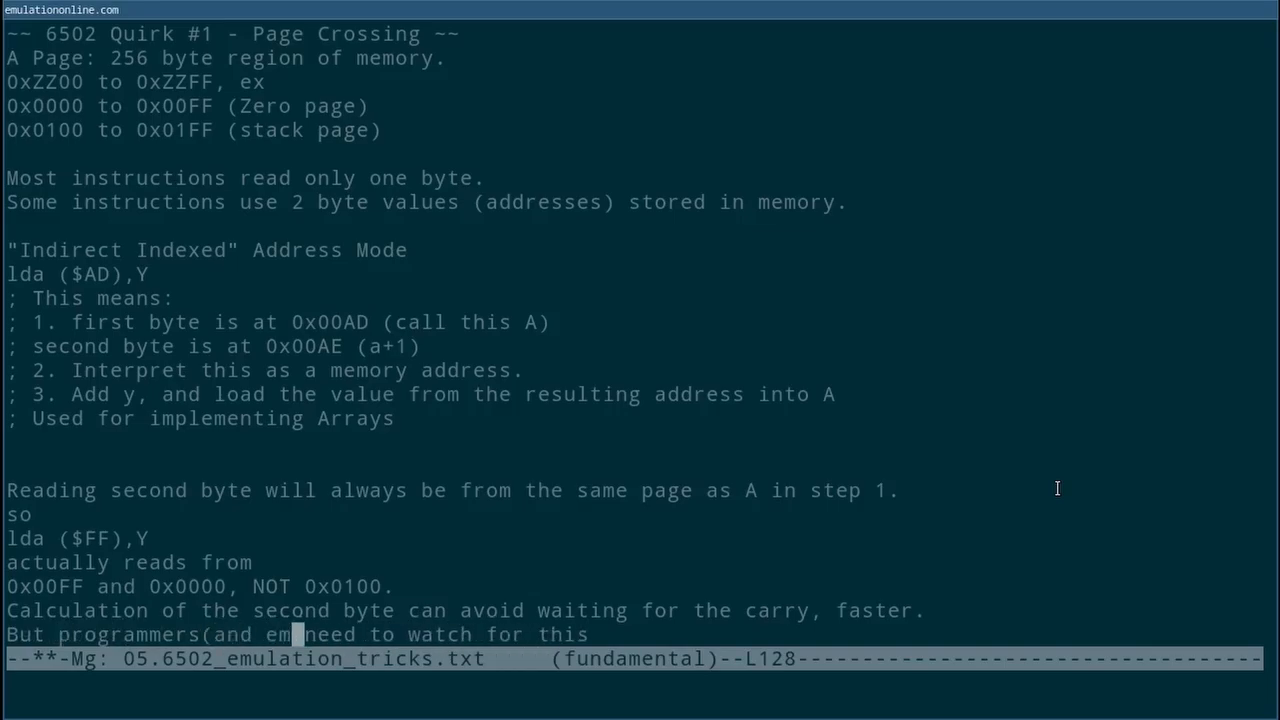
type("ulator developers ;)")
type("~~ 6502 Quirk #2 - Memory Space Collisions ~~")
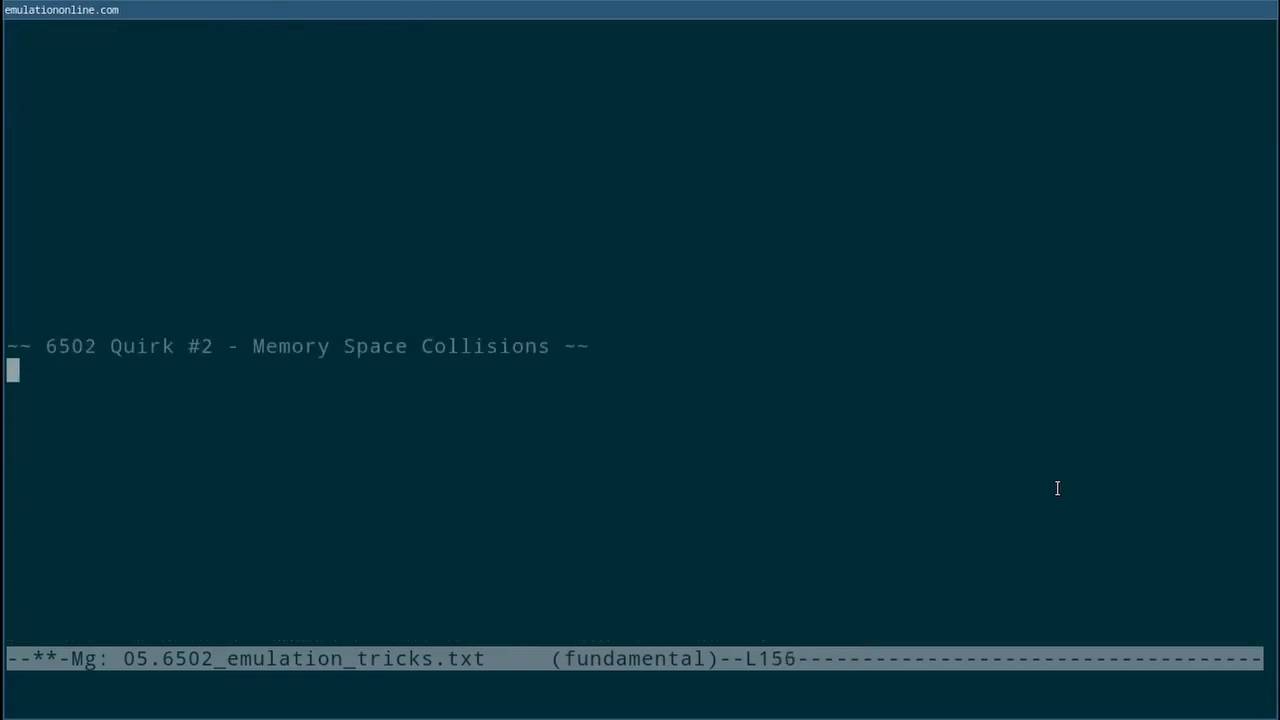
Explain tests loaded at 0x0000 let zero page or stack writes overwrite the program
type("My earlier tests loaded programs at 0x0000, and started running there.")
type("So if the program is loaded here, then writing to")
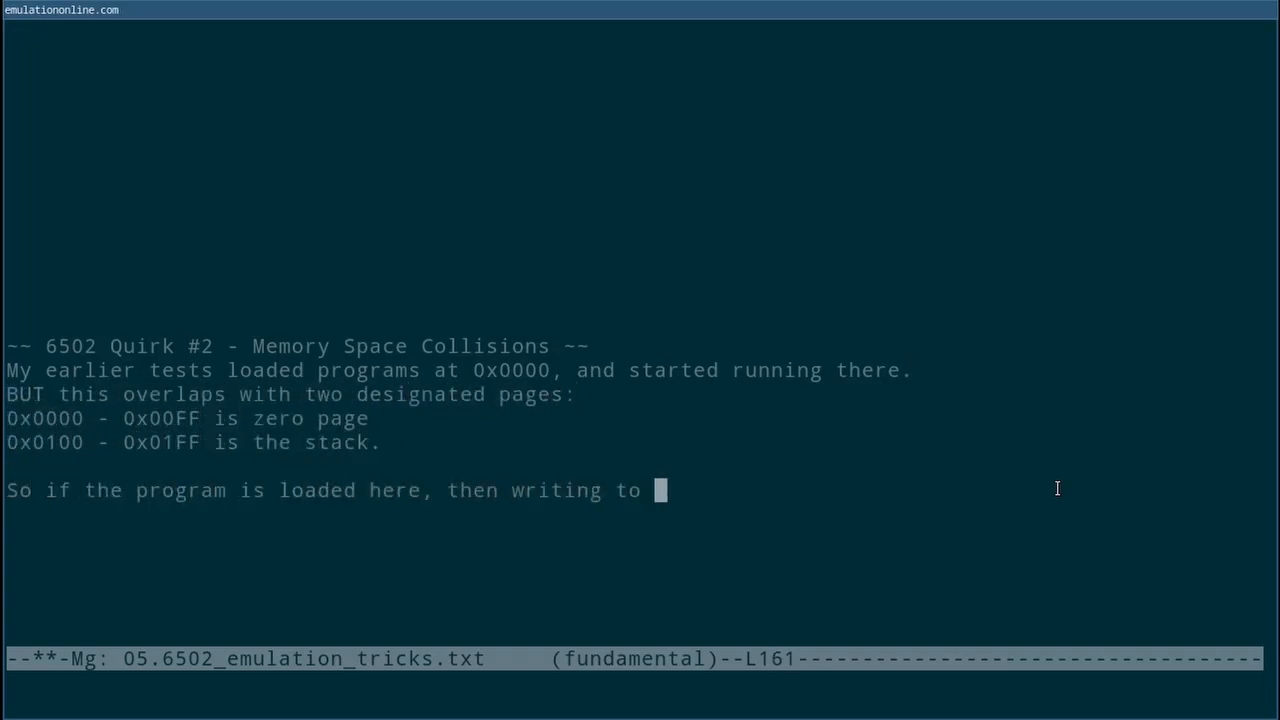
type("zero page or stack might overwrite your program.")
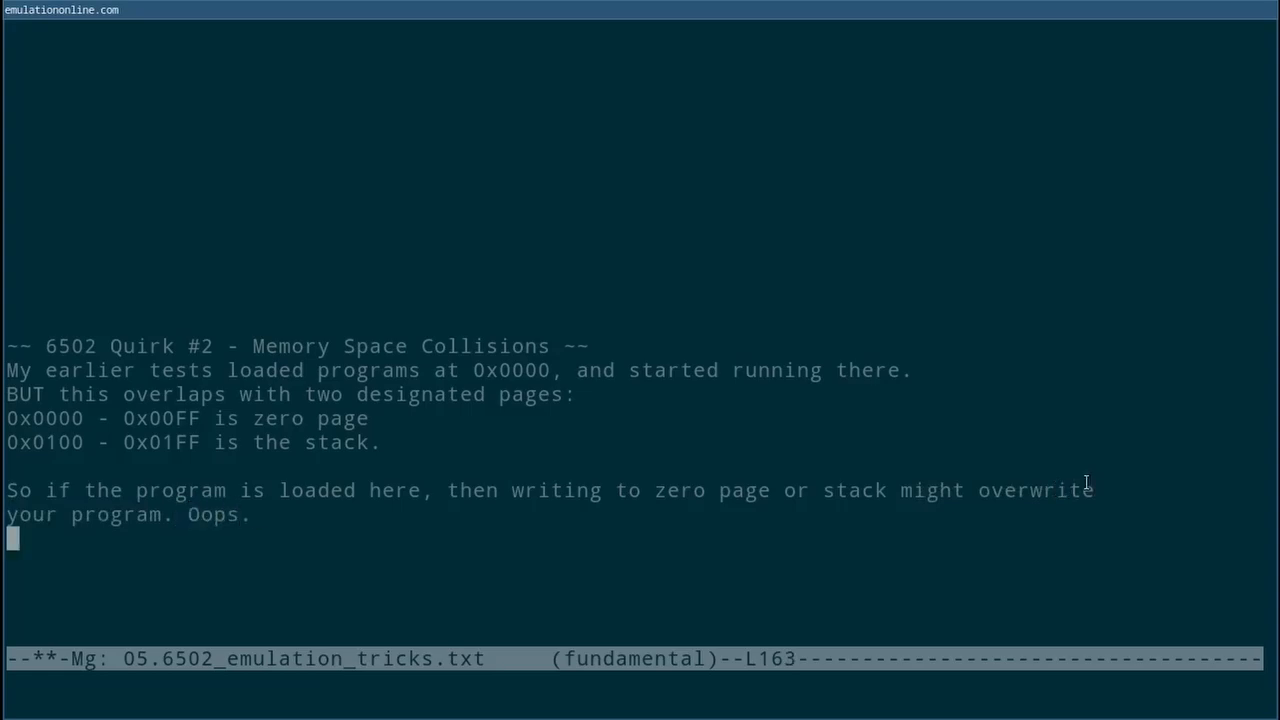
mouse_move(1104, 479)
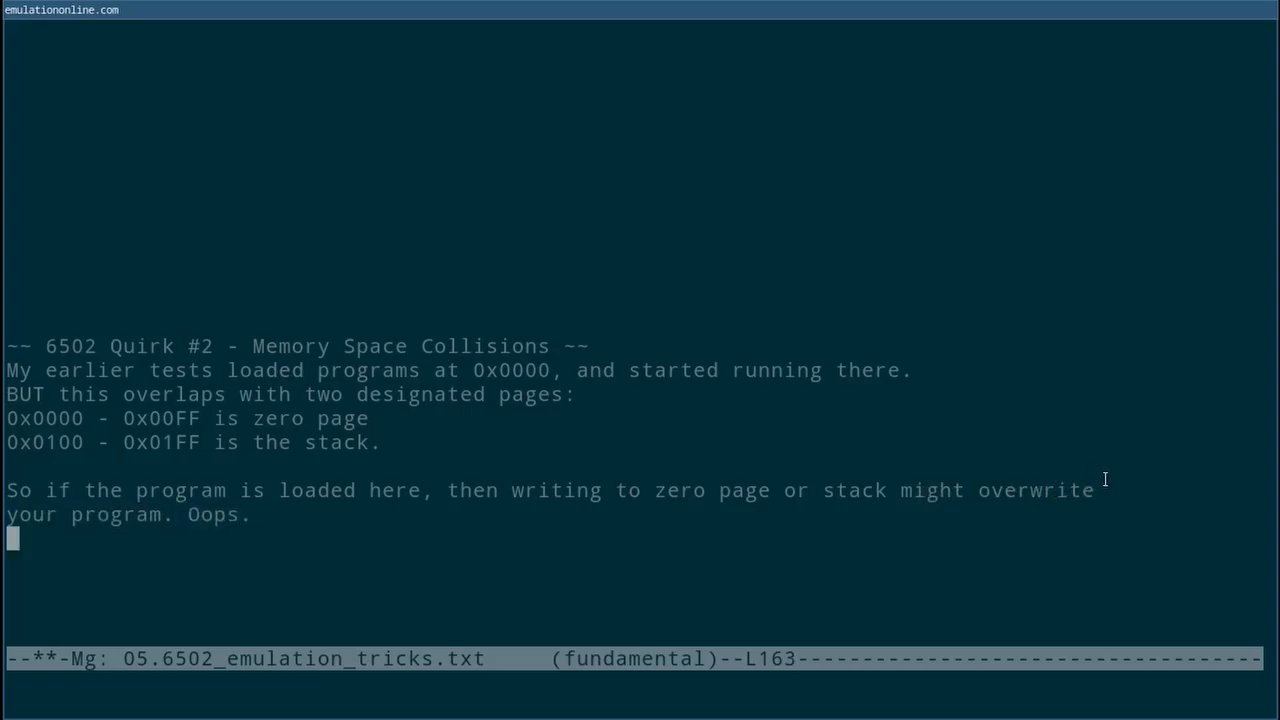
mouse_move(1114, 478)
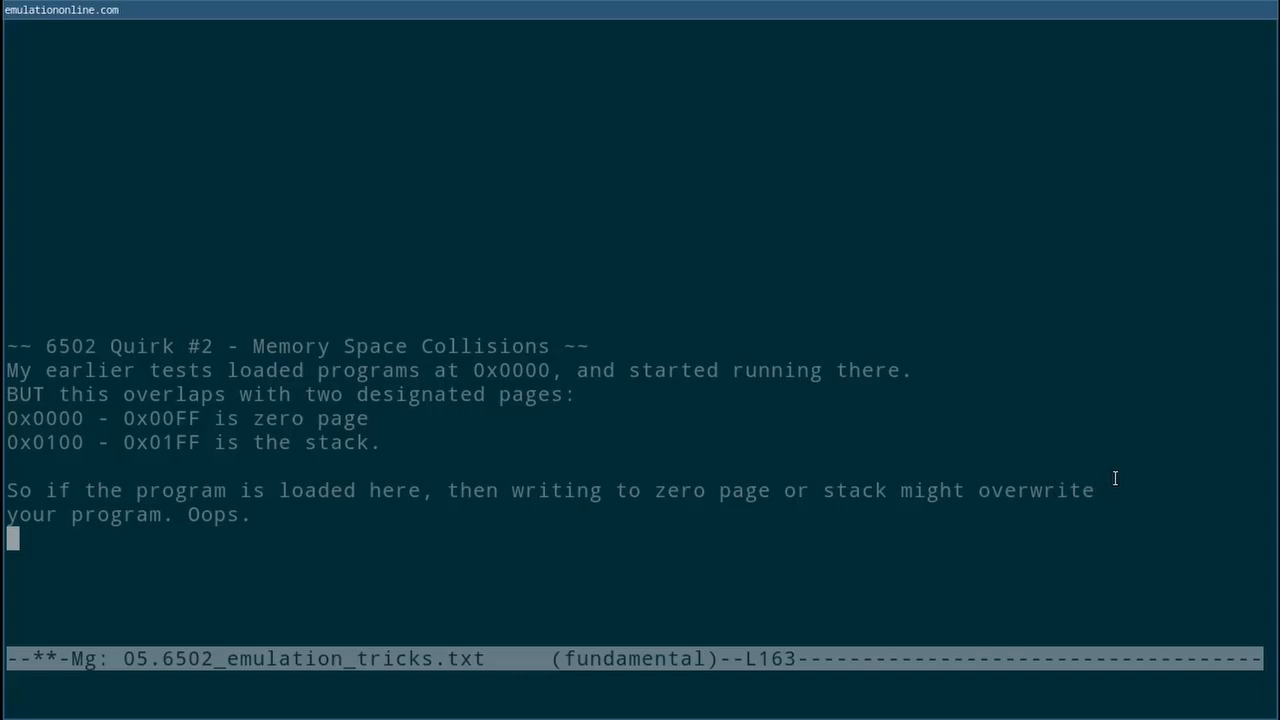
scroll("down", 3)
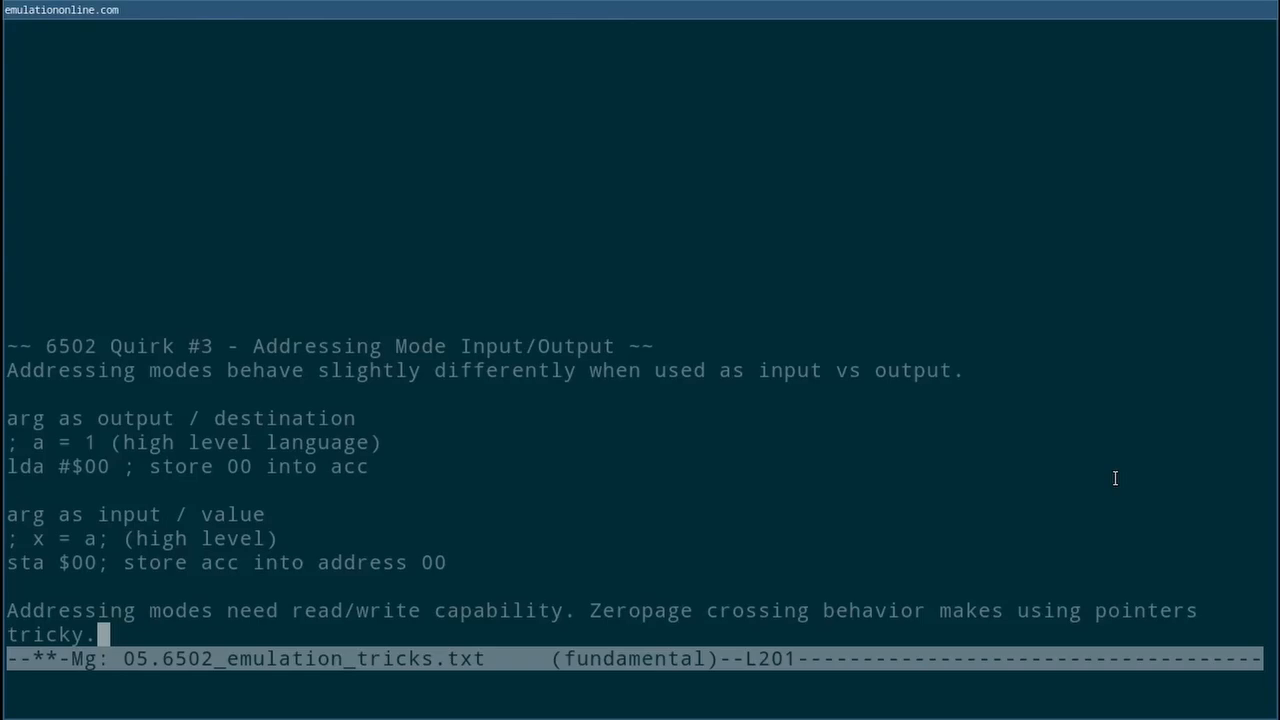
Type the sign-off 'Thats it for the CPU! Next up we learn how cartridges work'
scroll("down", 3)
type("Thats it for the")
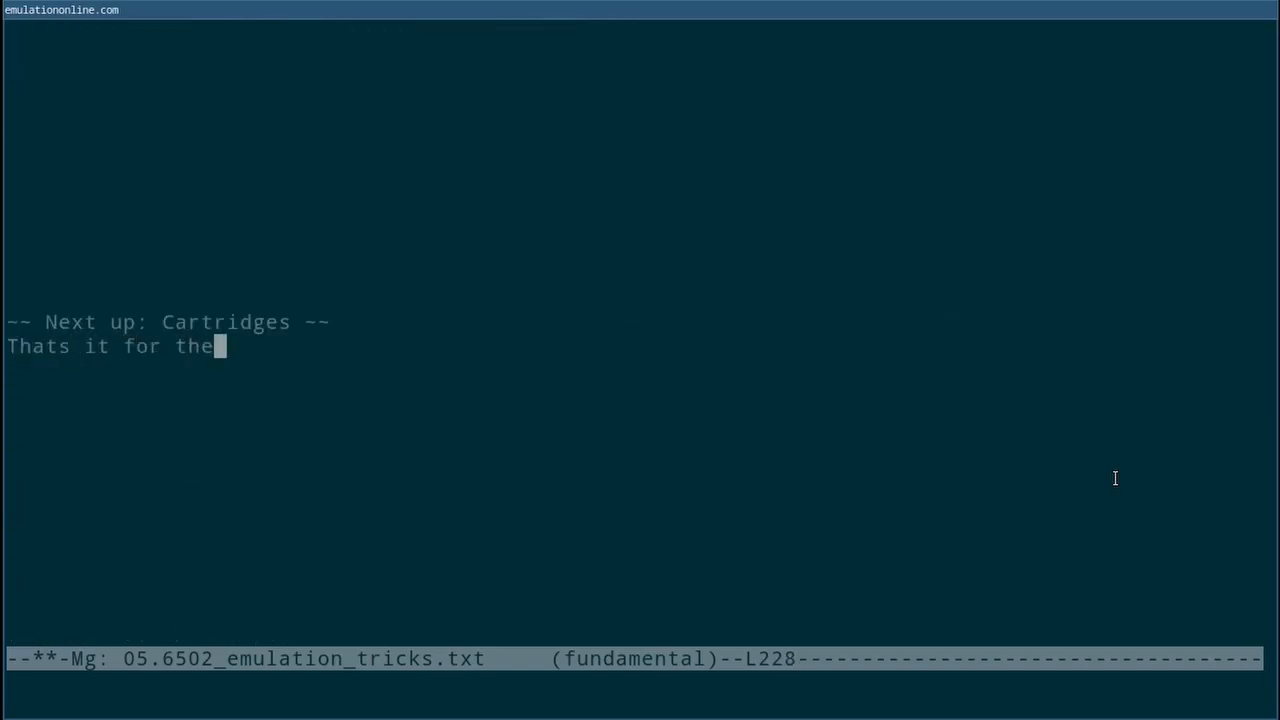
type("CPU! Next up we learn how cartridges work")
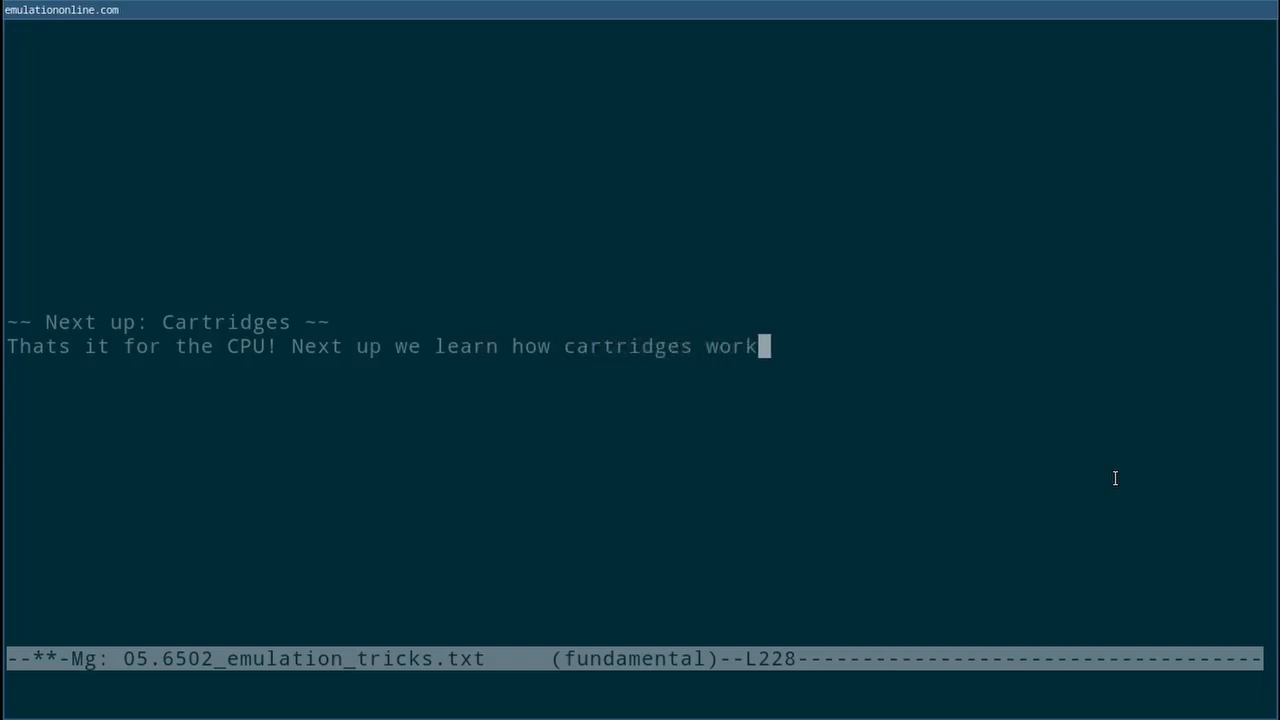